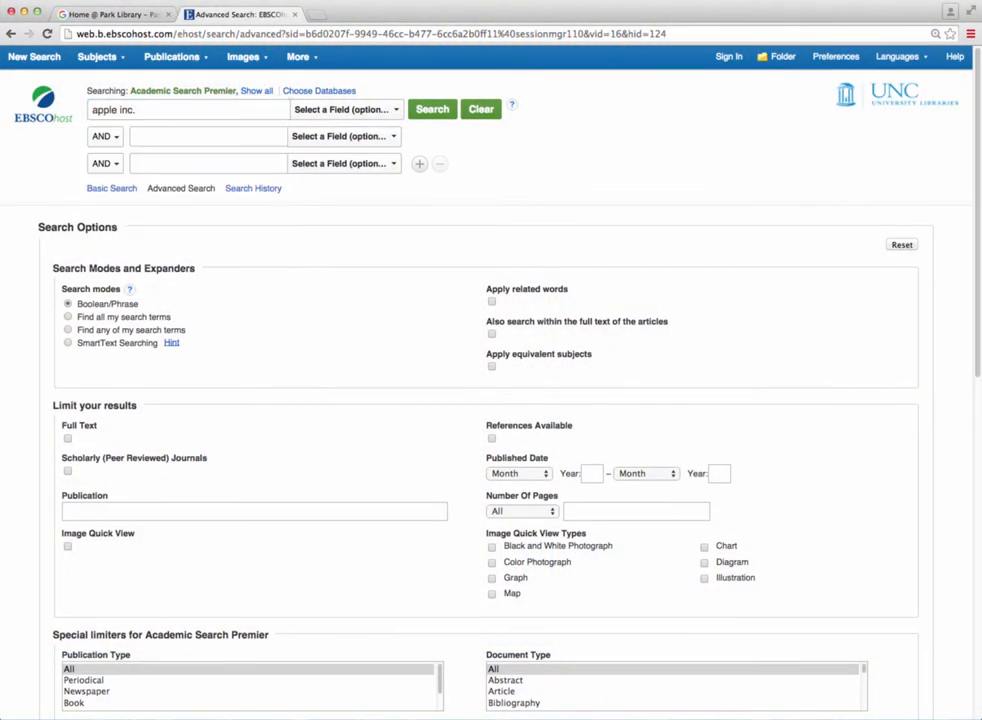
Run the advanced search 'apple inc.' AND 'privacy', returning 350 results.
text(privacy)
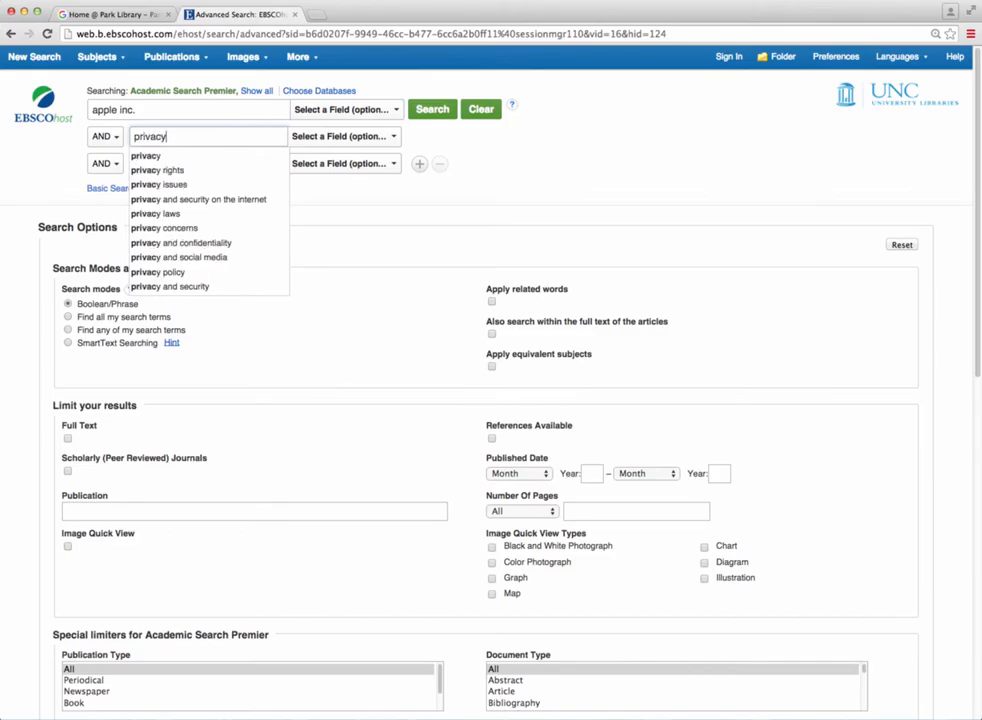
click(432, 109)
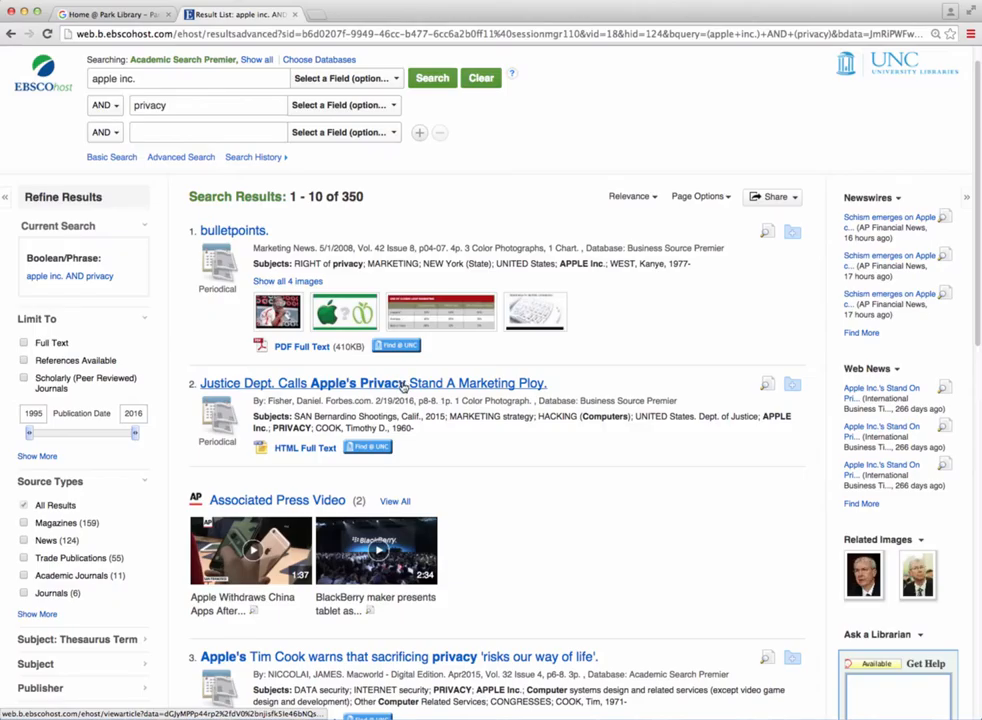
View the detailed record of 'Justice Dept. Calls Apple's Privacy Stand A Marketing Ploy.'.
click(373, 383)
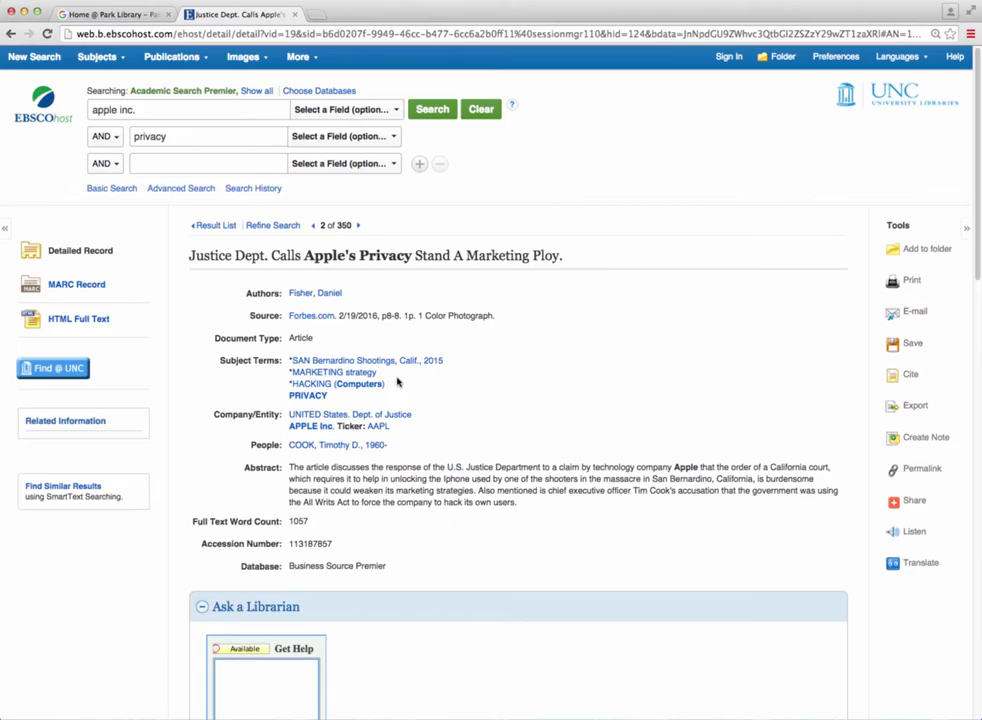
mouse_move(539, 383)
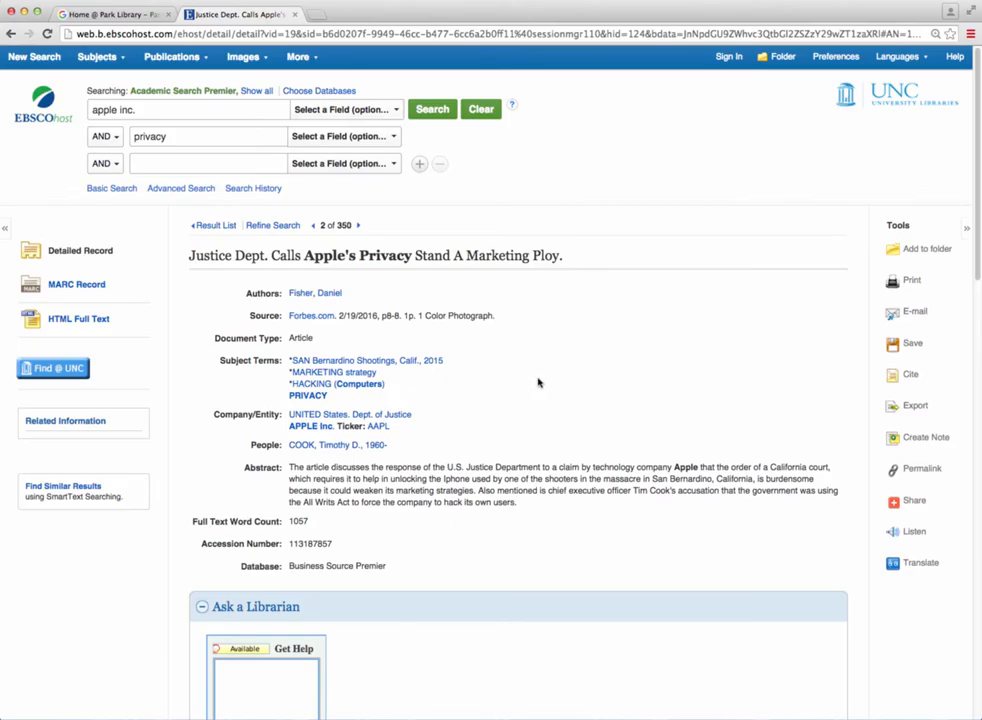
mouse_move(541, 383)
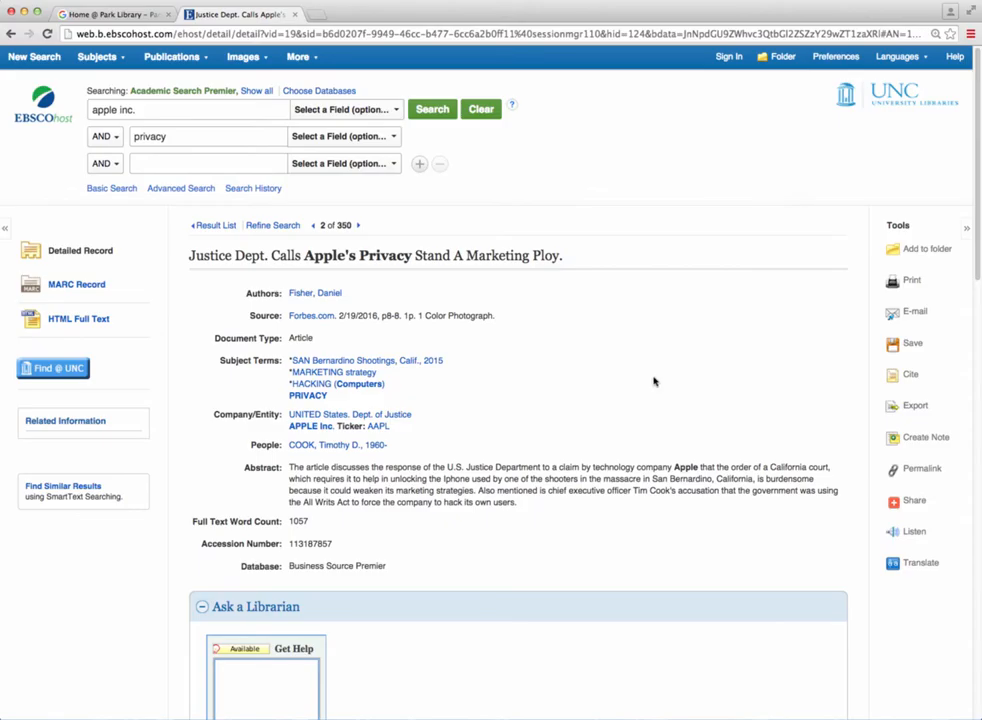
mouse_move(888, 383)
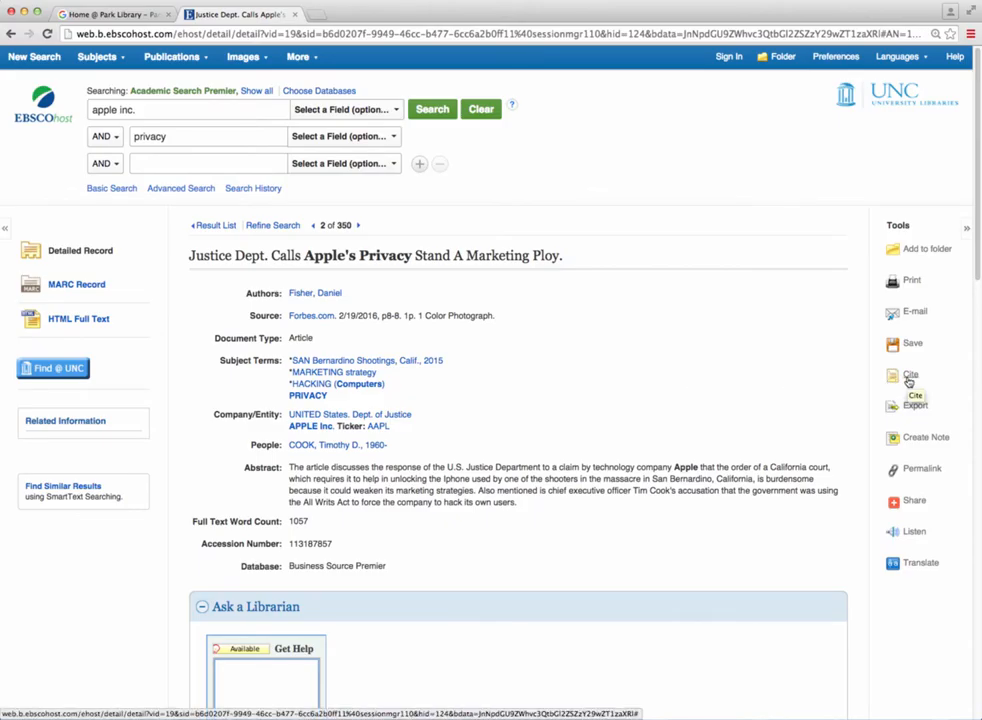
Show the article's ready-made citations and review the available styles.
click(910, 378)
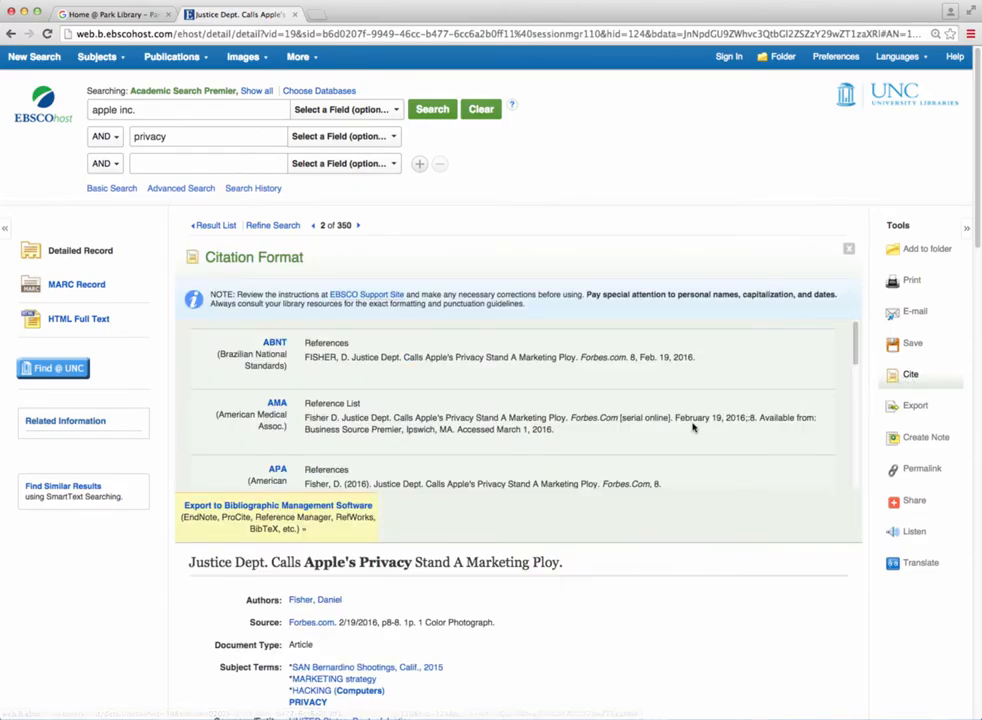
scroll(down, 3)
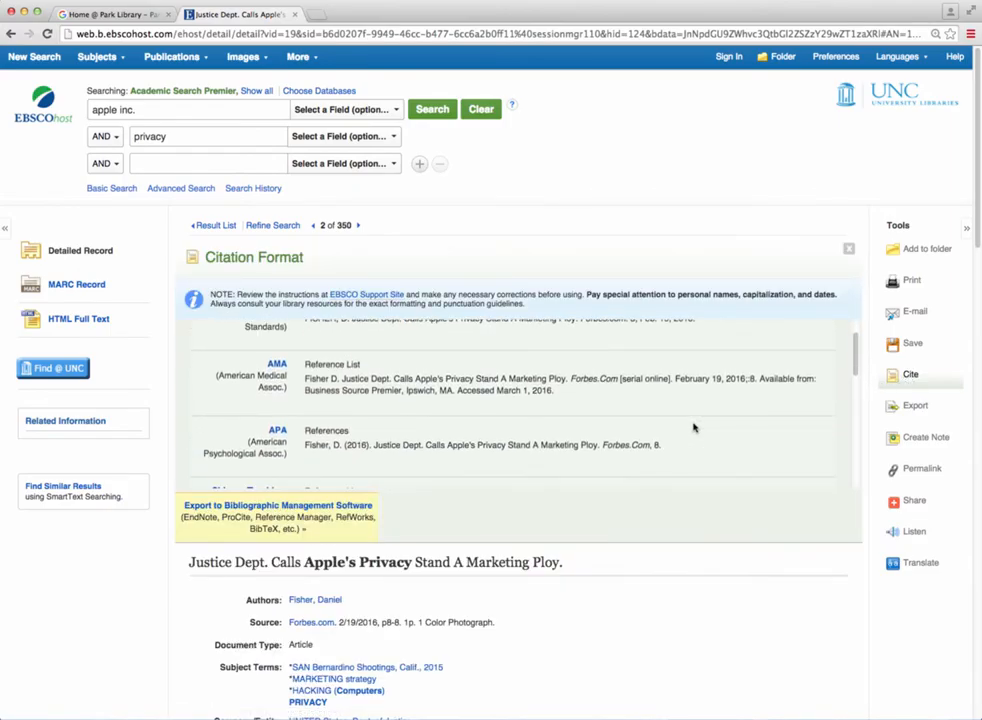
scroll(down, 3)
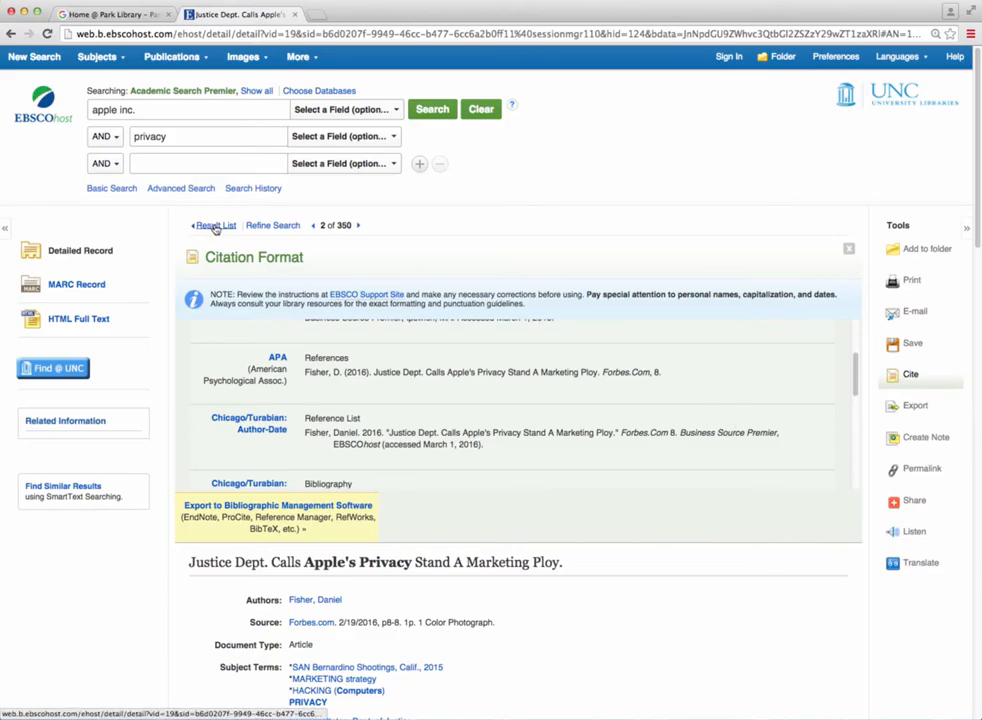
scroll(down, 3)
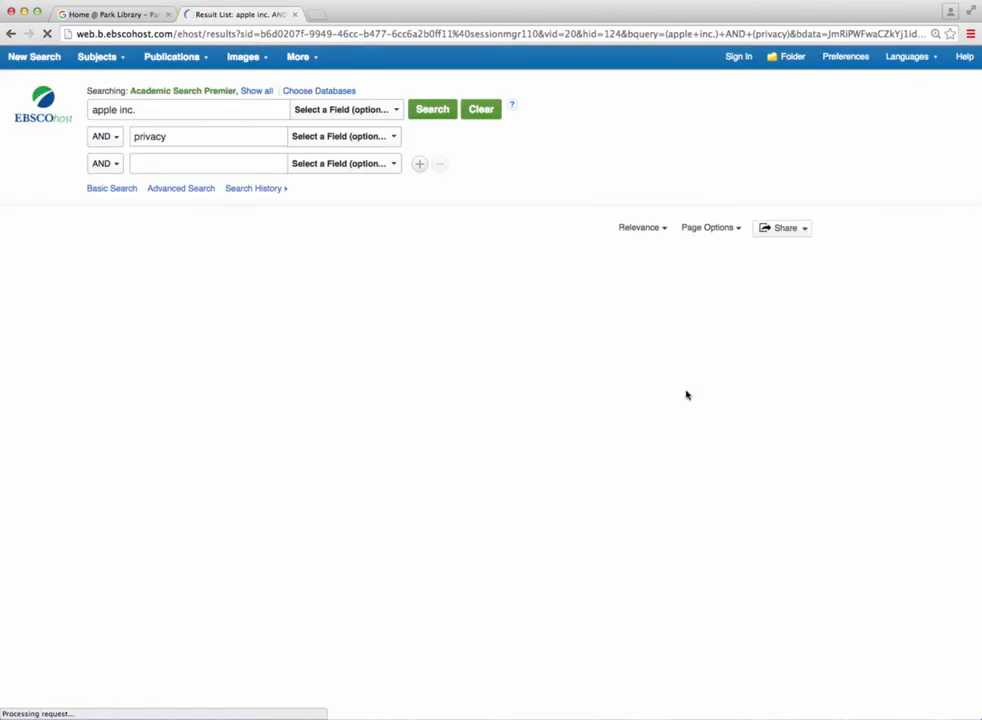
View the folder contents listing the four saved Apple articles.
click(432, 109)
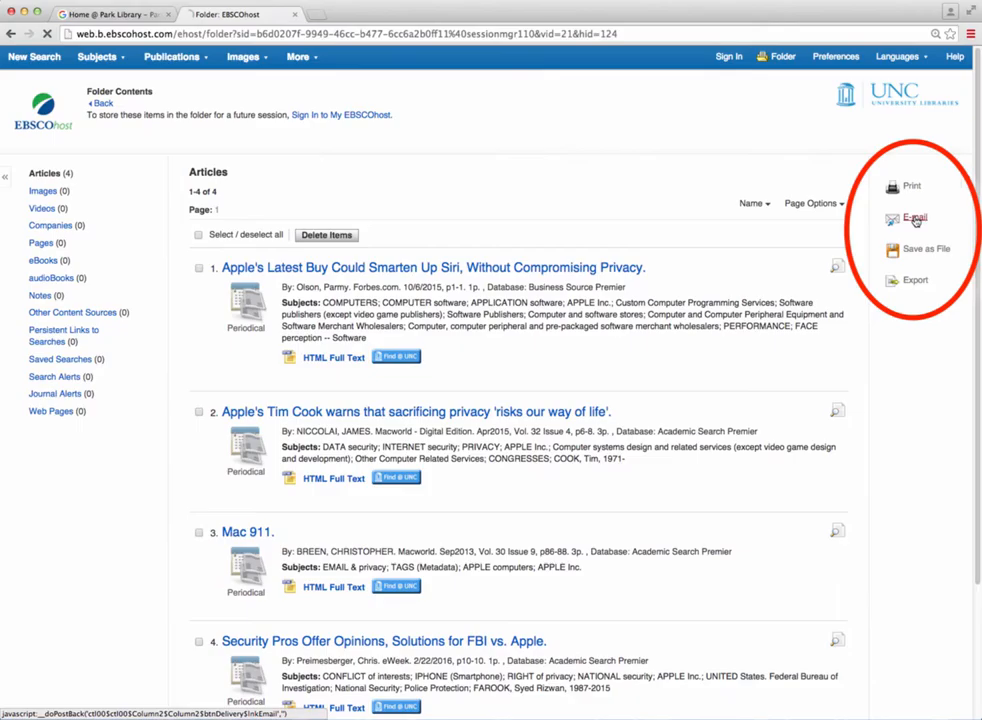
Set up e-mailing the four folder articles with MLA citation format.
click(913, 219)
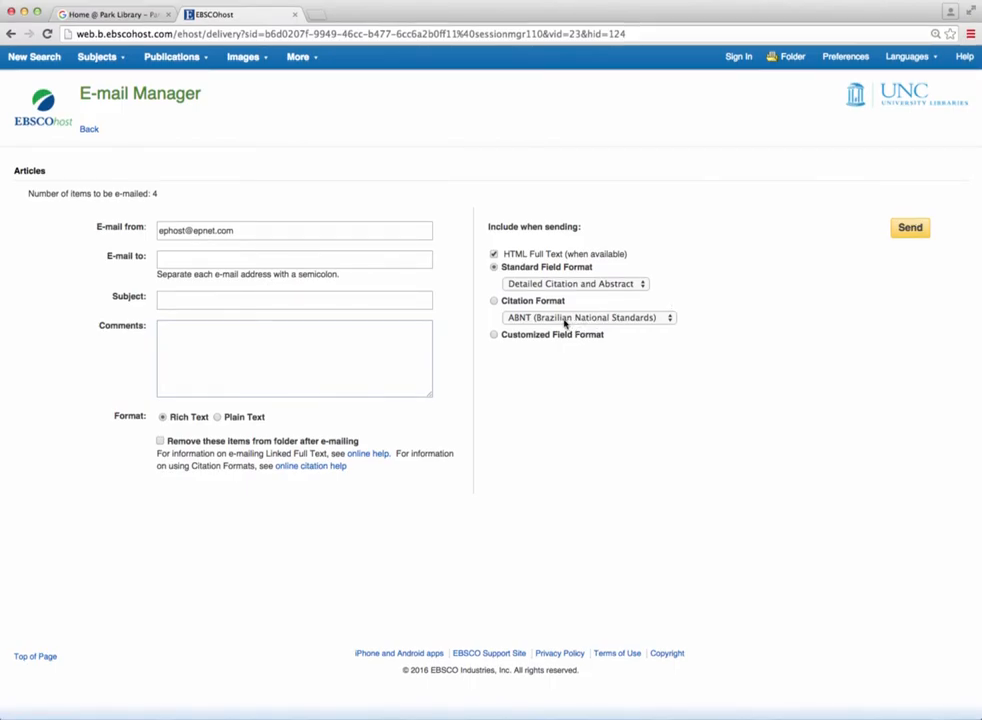
click(587, 317)
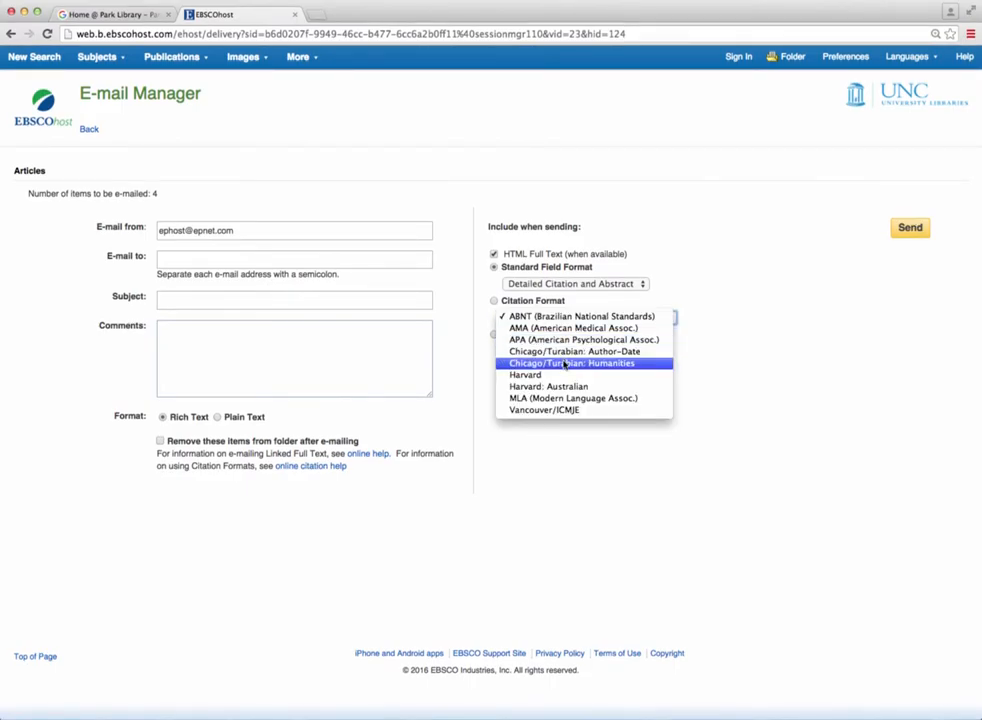
click(573, 398)
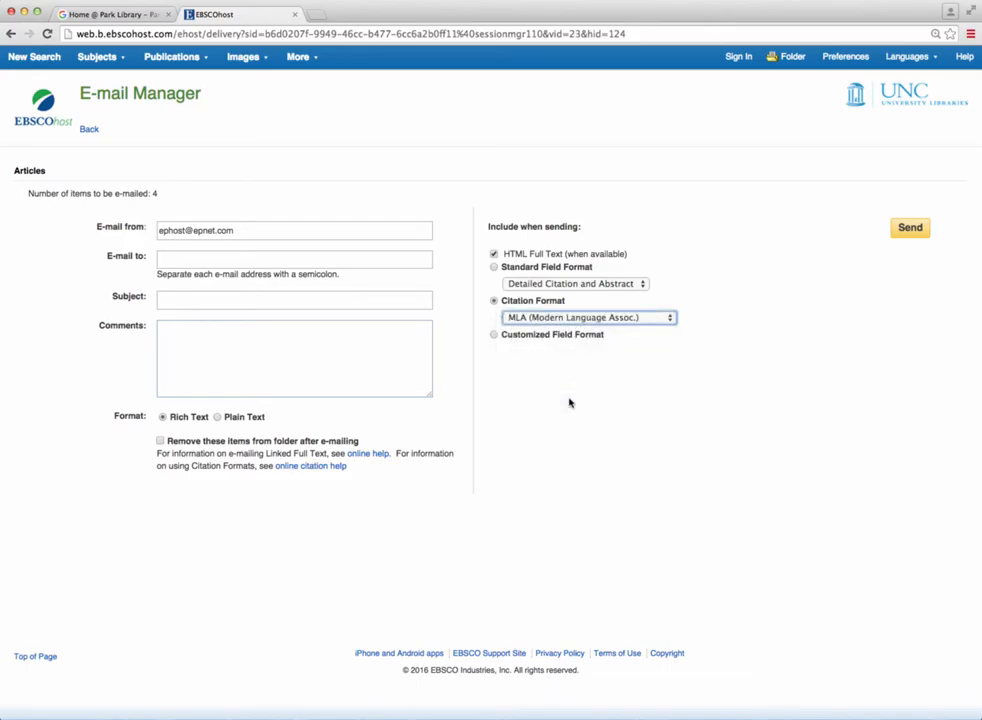
mouse_move(89, 135)
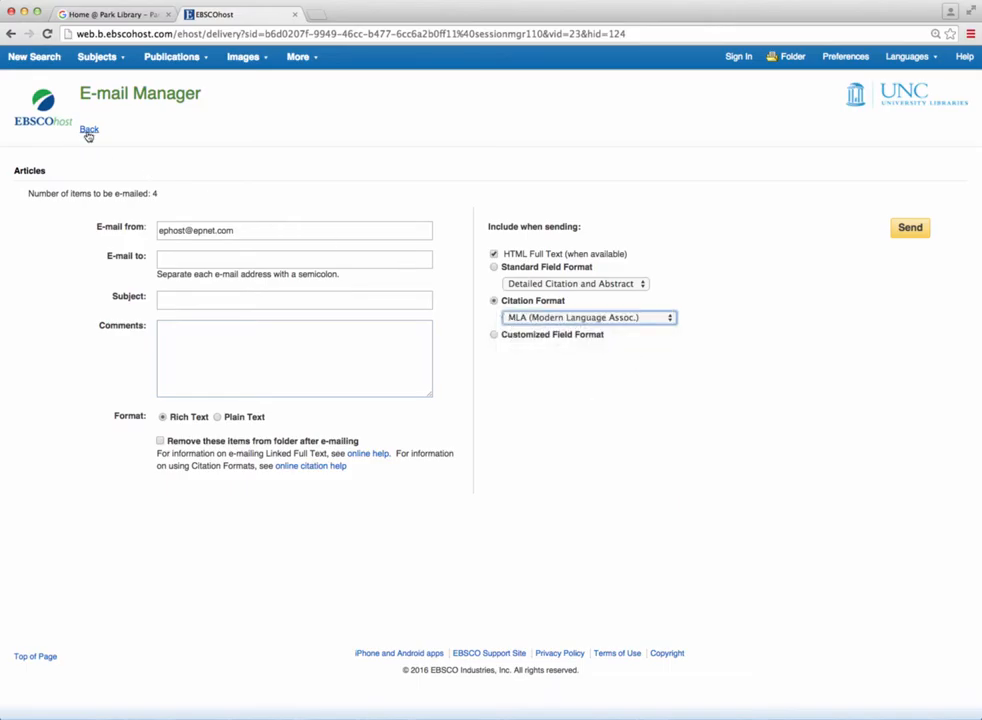
Return to the folder and start exporting citations of the saved articles.
click(89, 130)
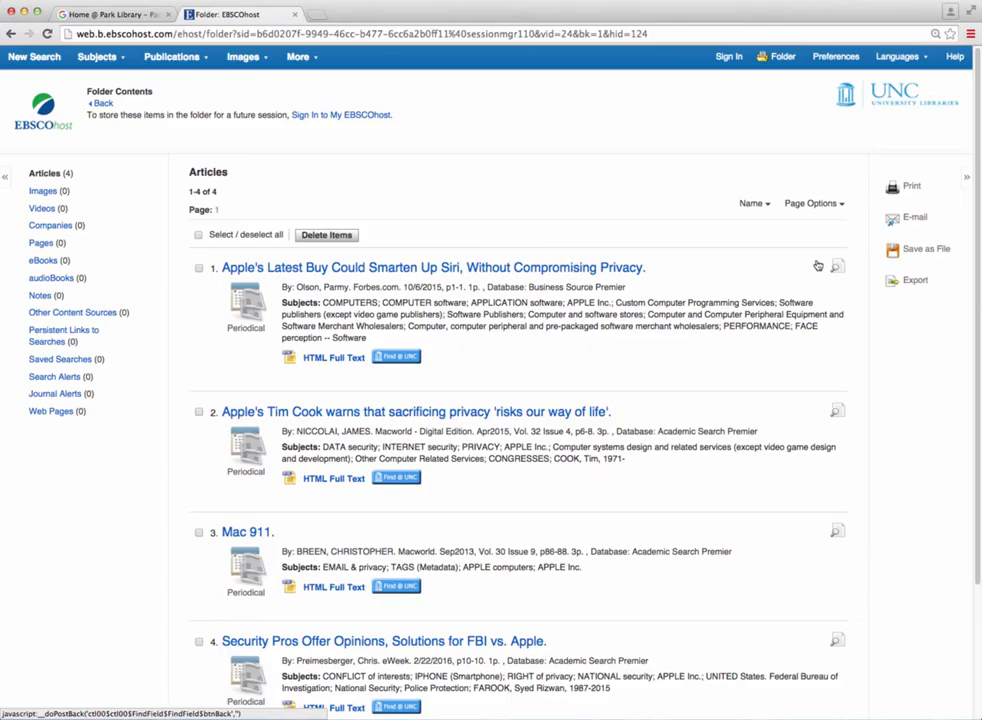
click(915, 280)
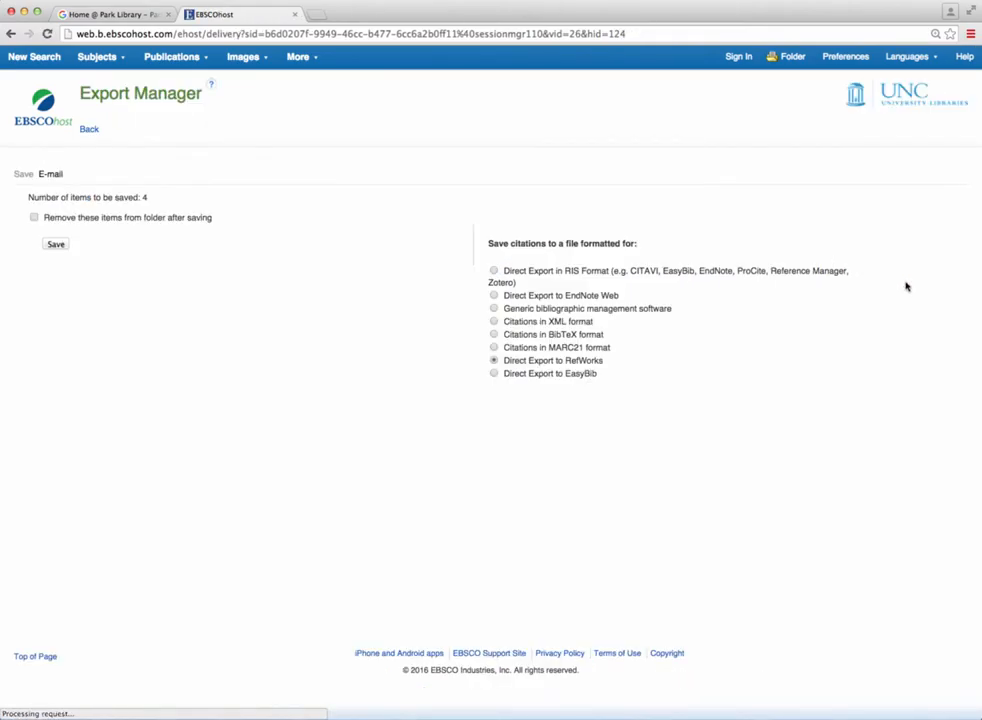